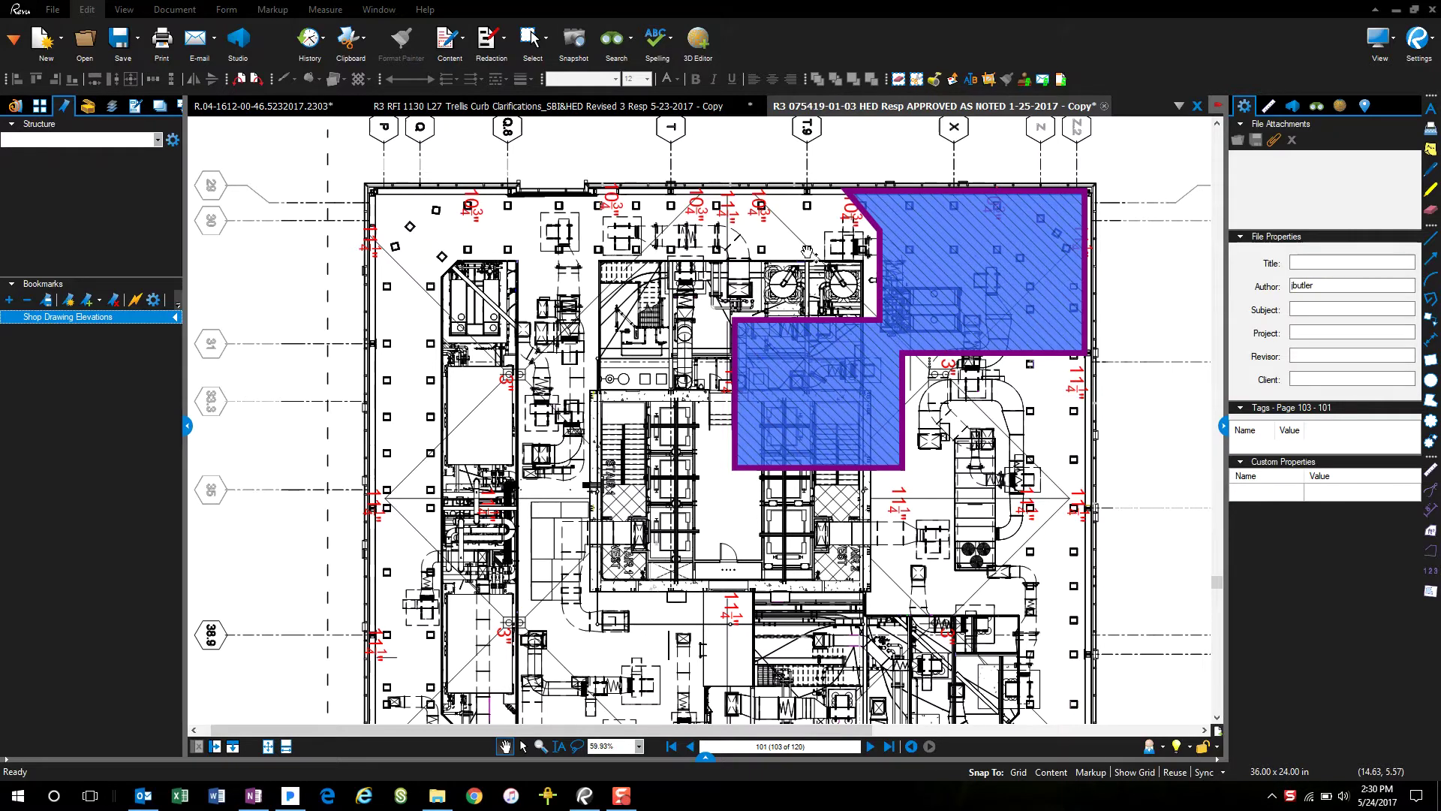
mouse_move(938, 357)
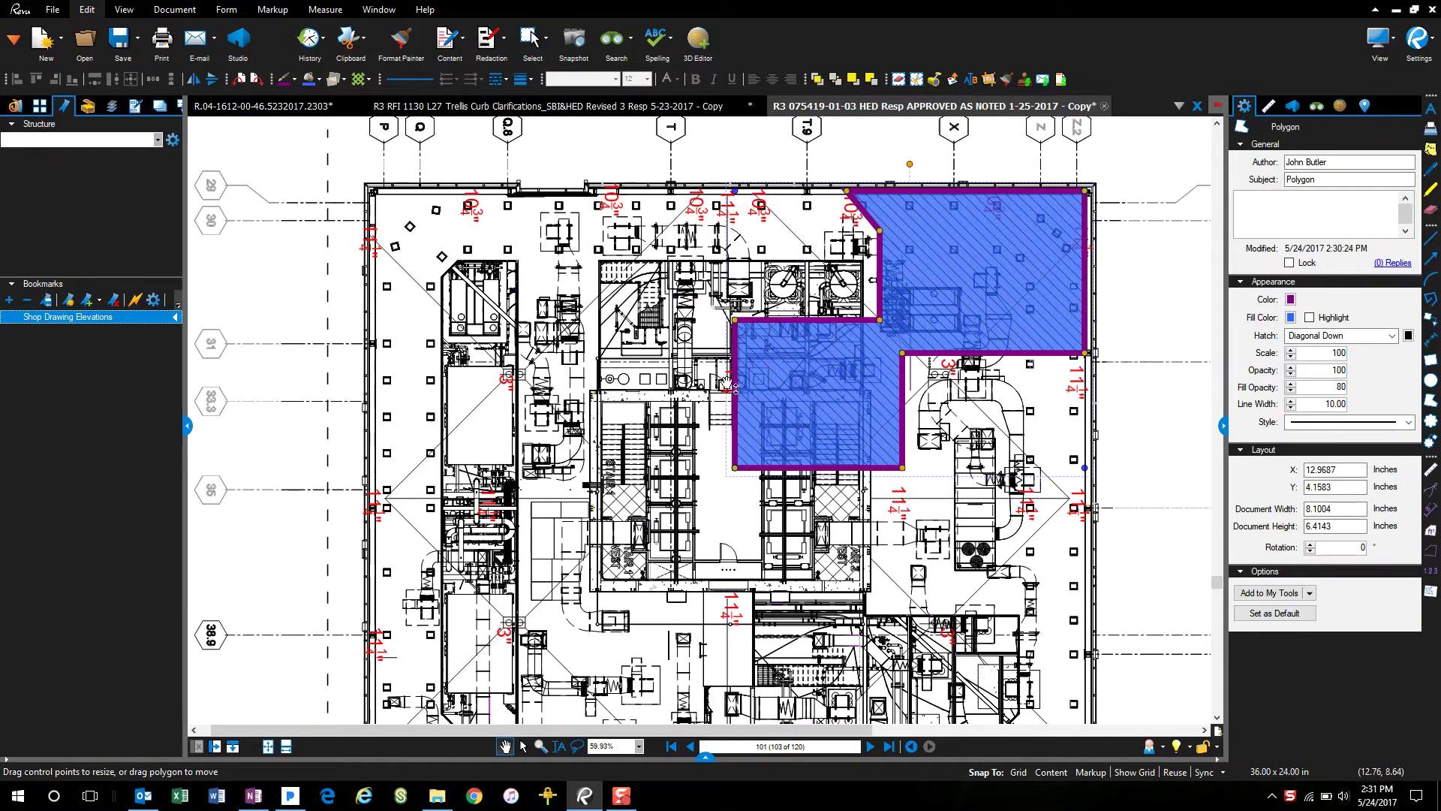
mouse_move(964, 242)
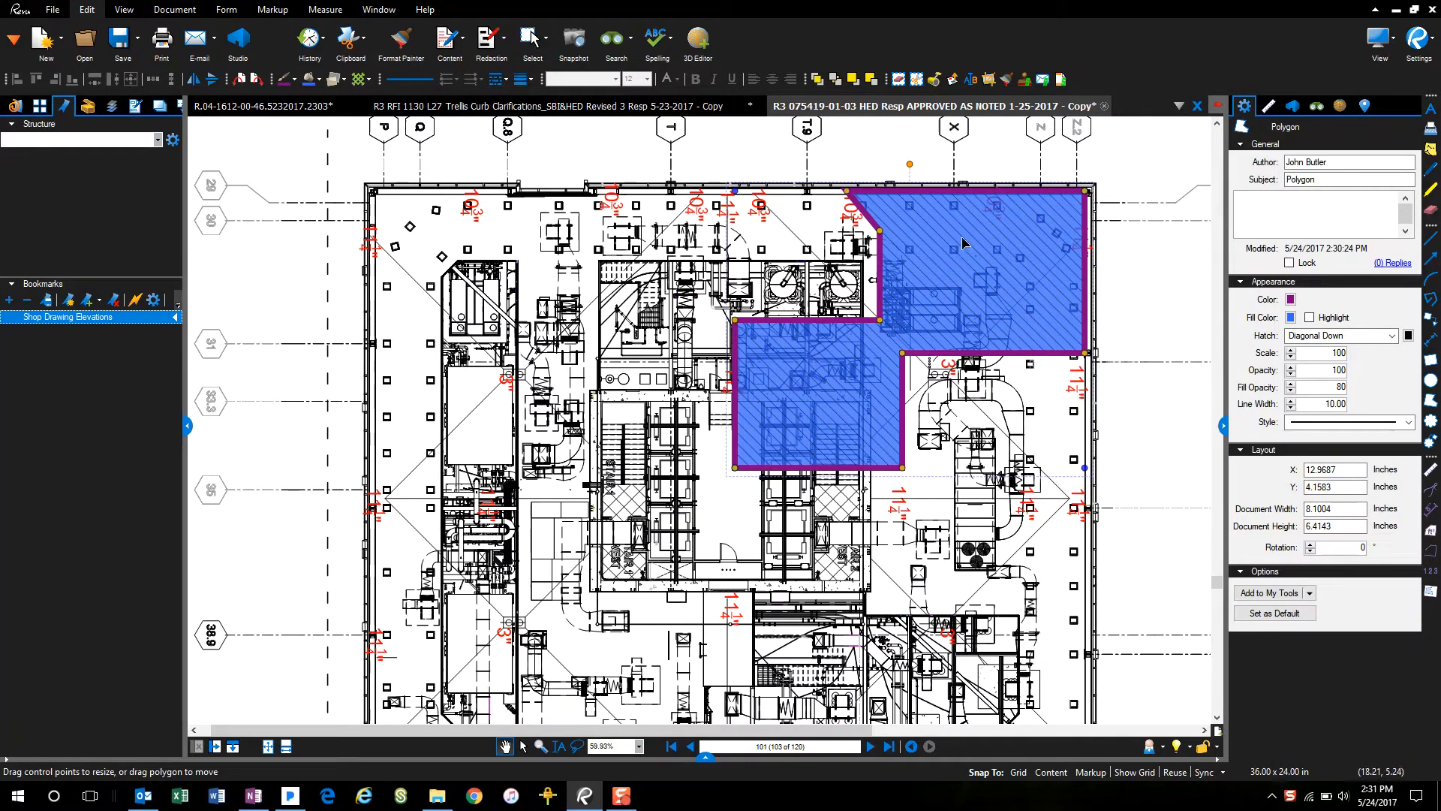
mouse_move(961, 271)
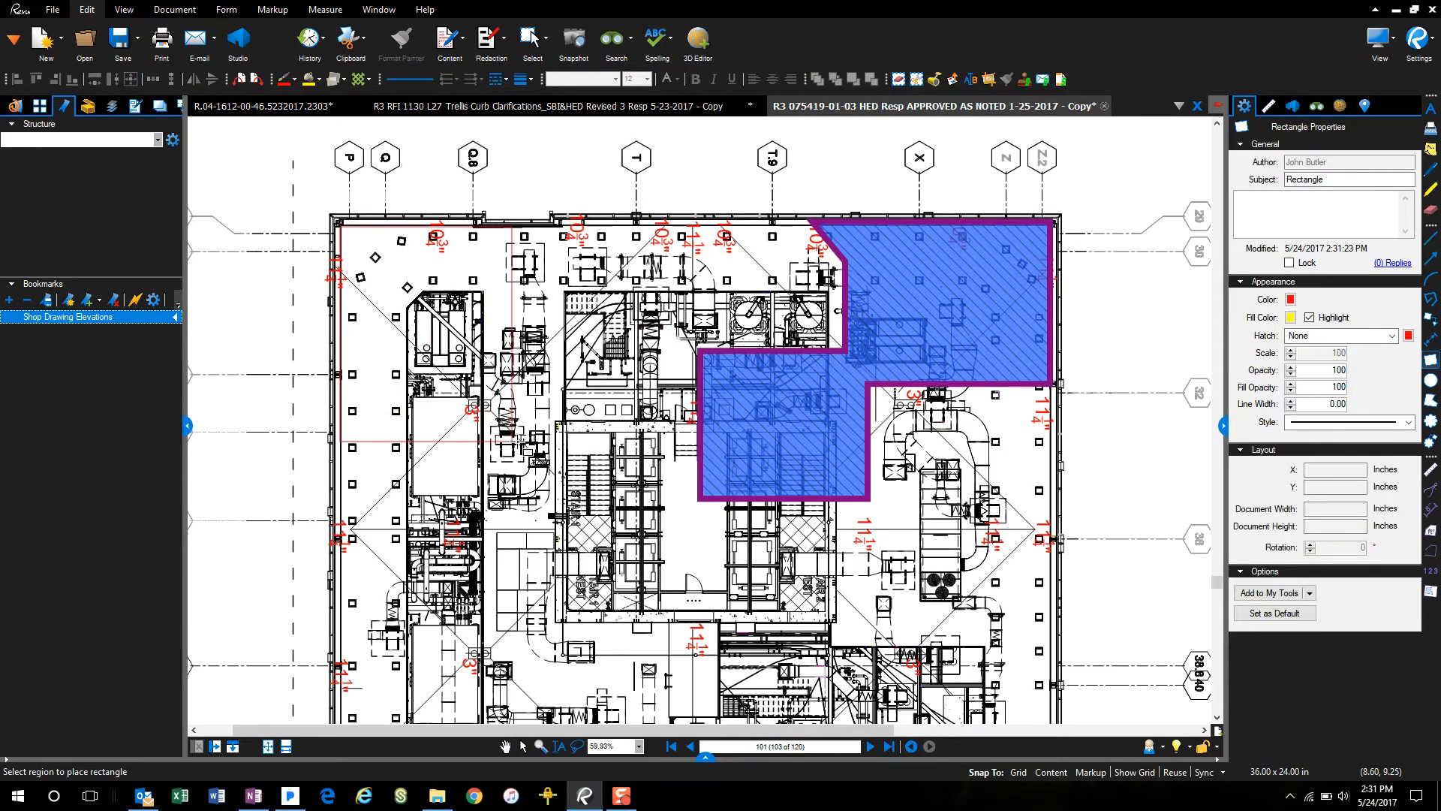
Draw a yellow highlight rectangle over the plan's upper-left and a thin red circle below it
drag(340, 228, 515, 439)
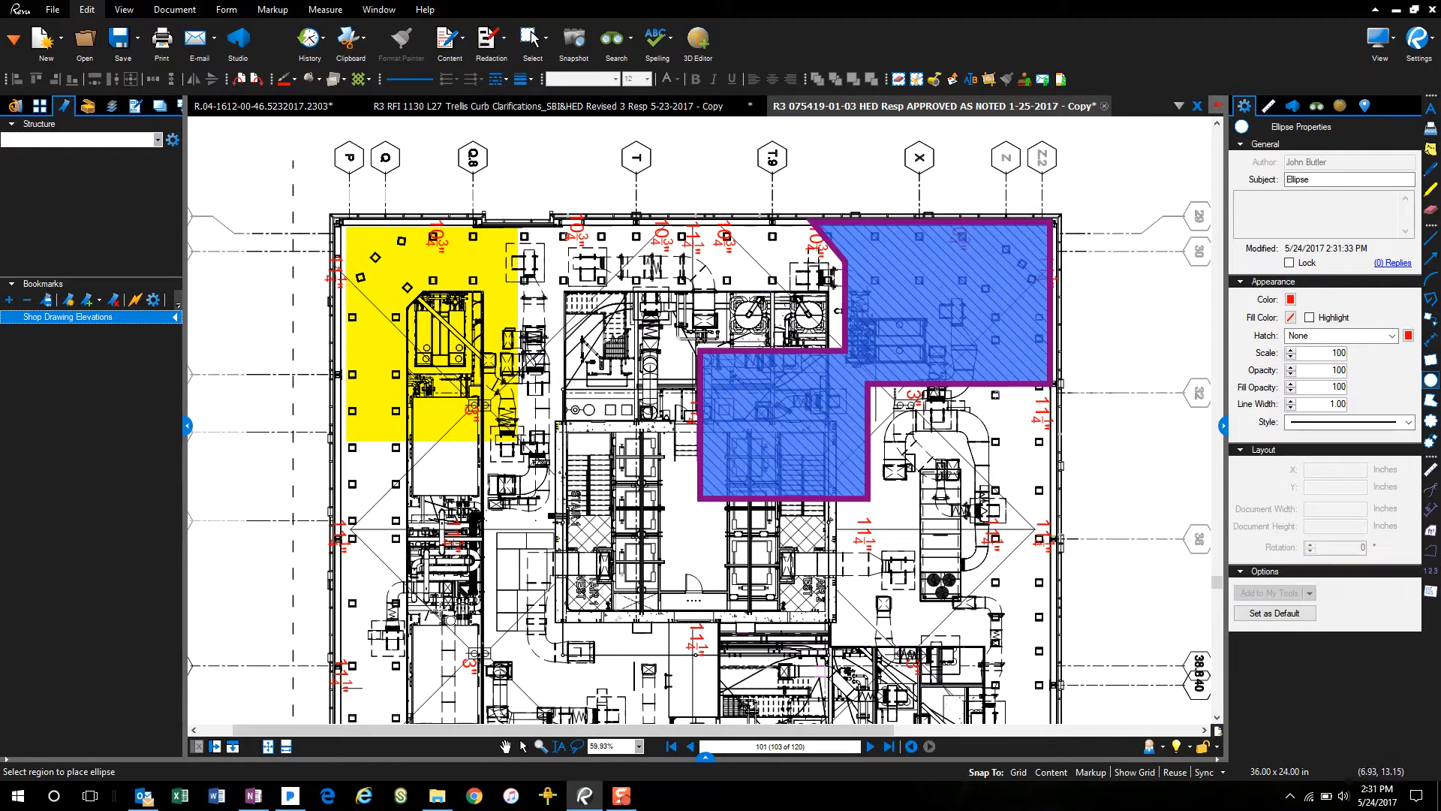
drag(363, 533, 520, 675)
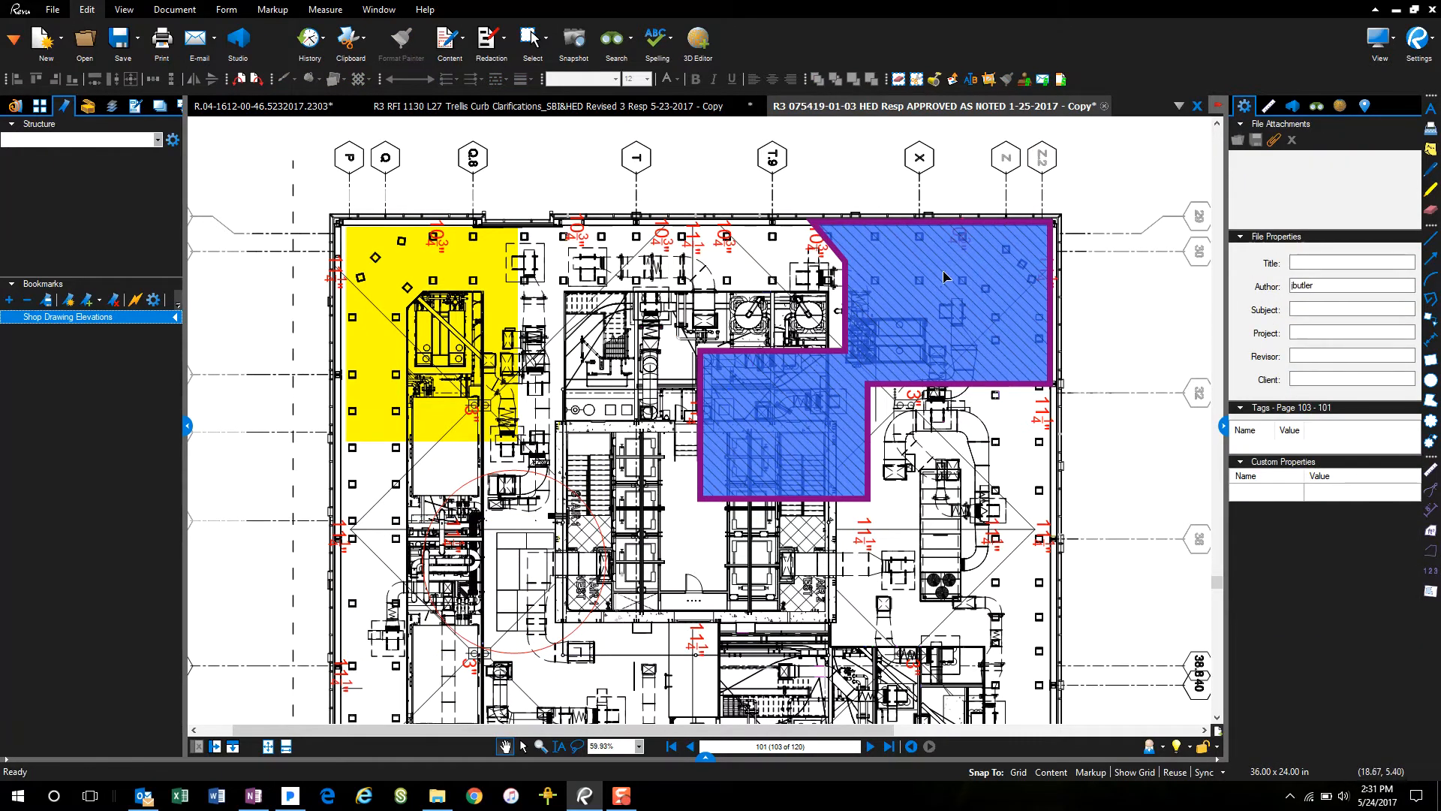
Give the selected rectangle a new colour and a hatch fill pattern from its Properties
click(943, 277)
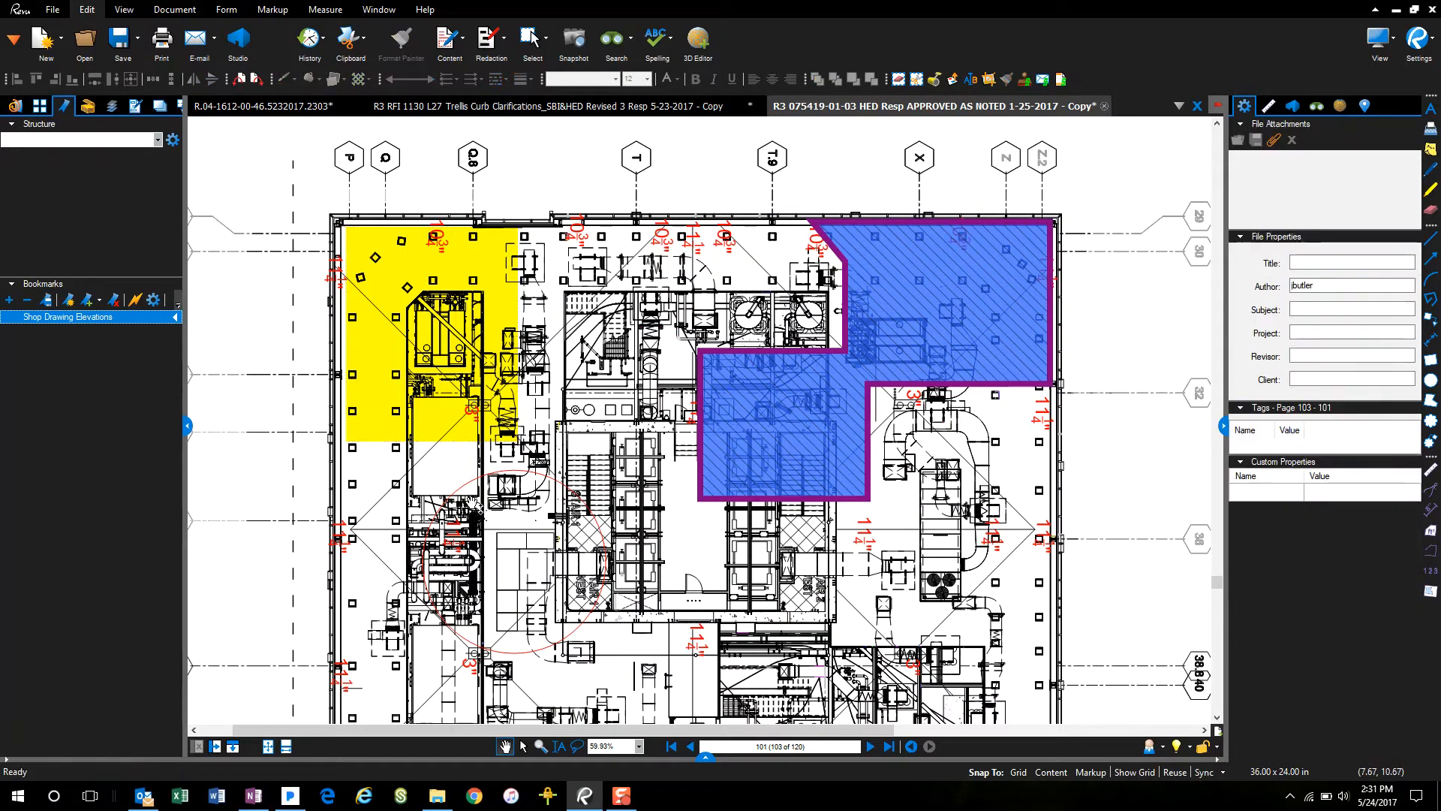
click(423, 342)
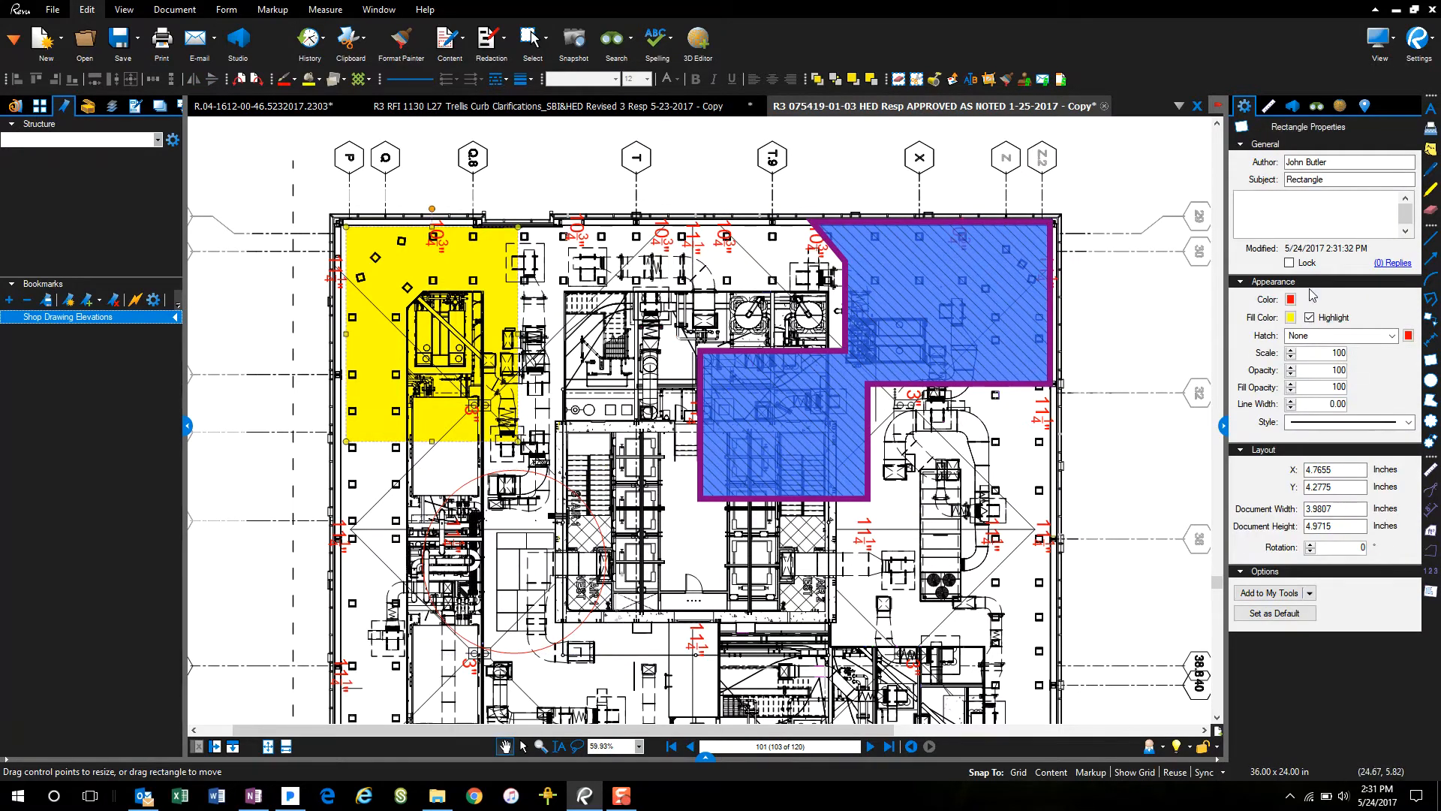
click(1290, 317)
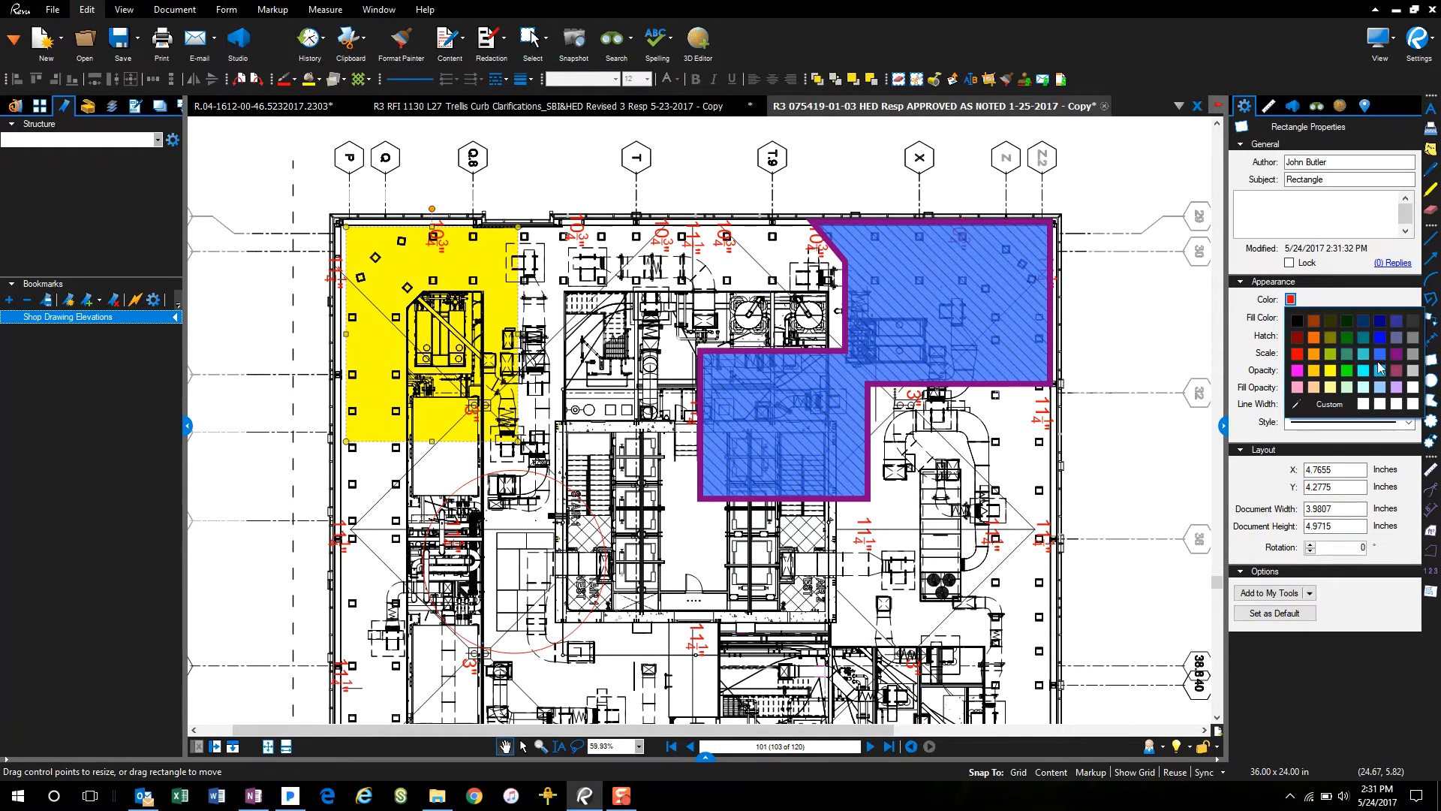
click(1396, 369)
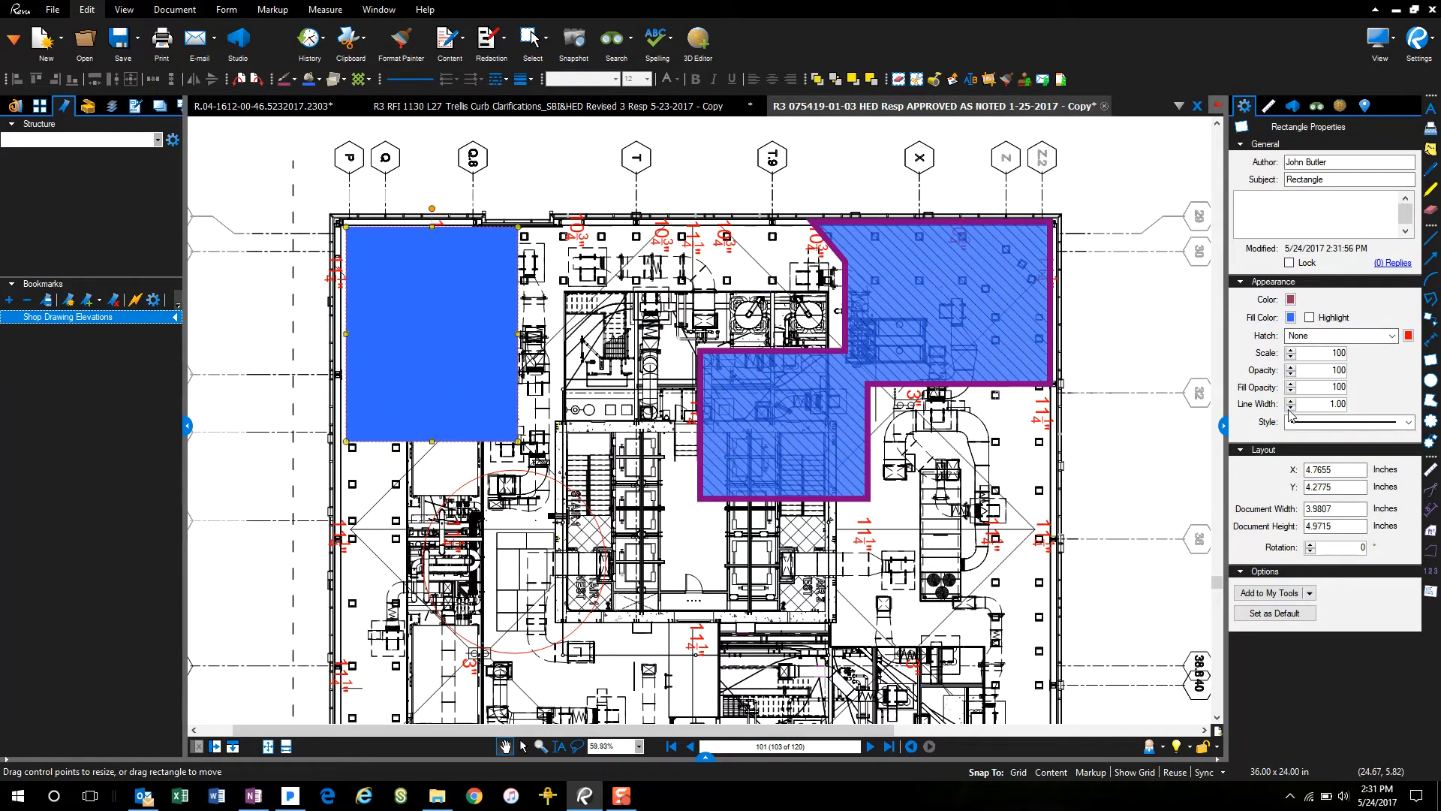
click(1384, 335)
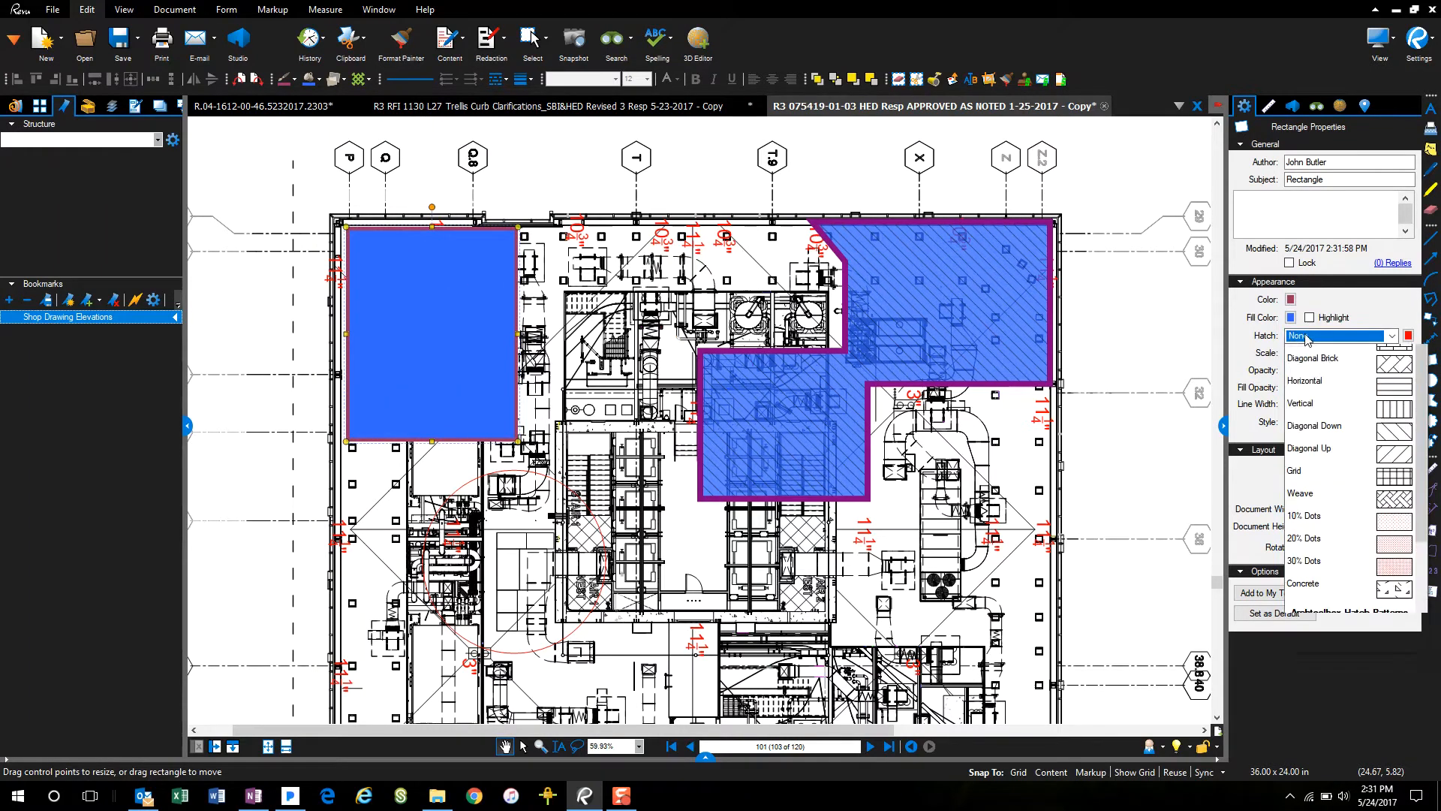
click(1312, 358)
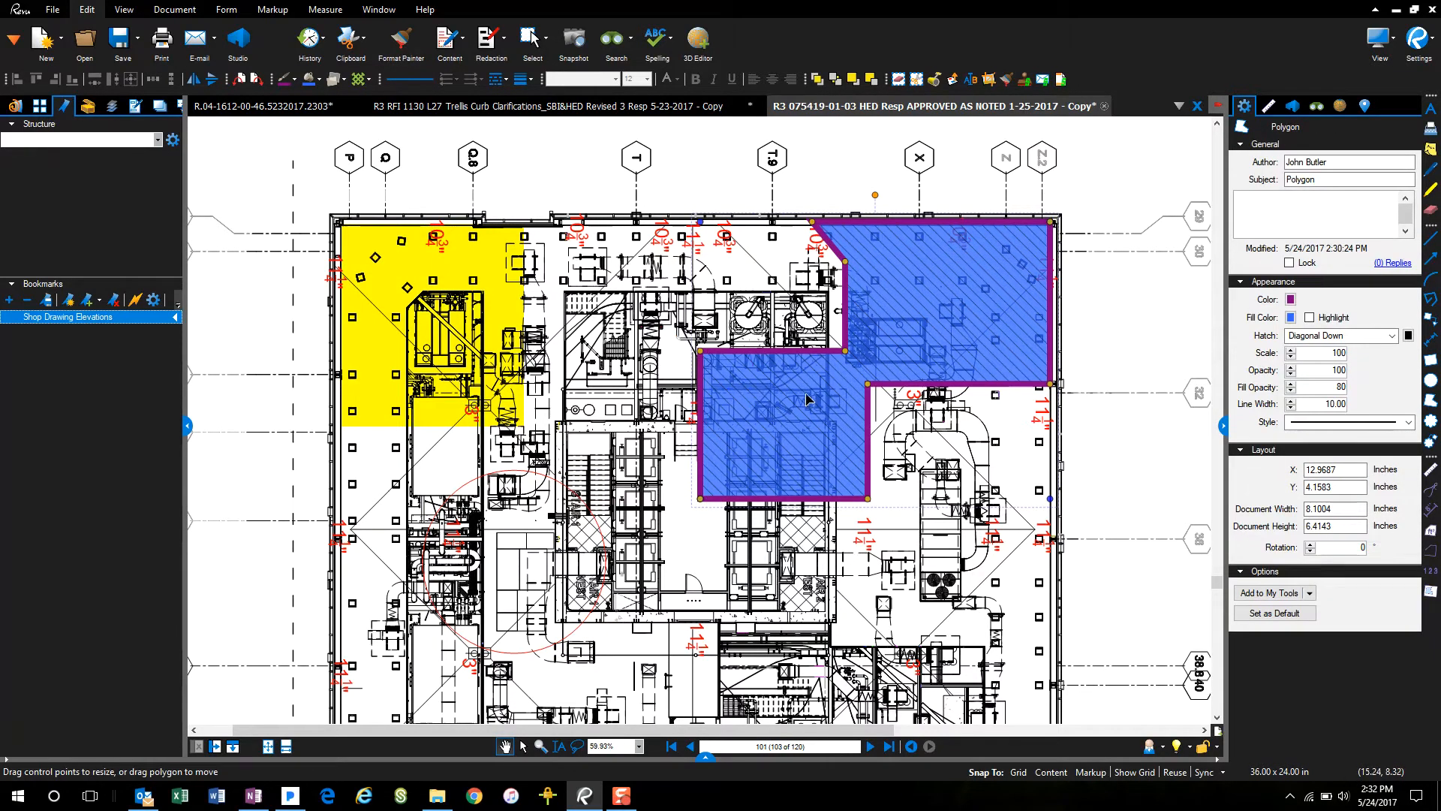
mouse_move(788, 388)
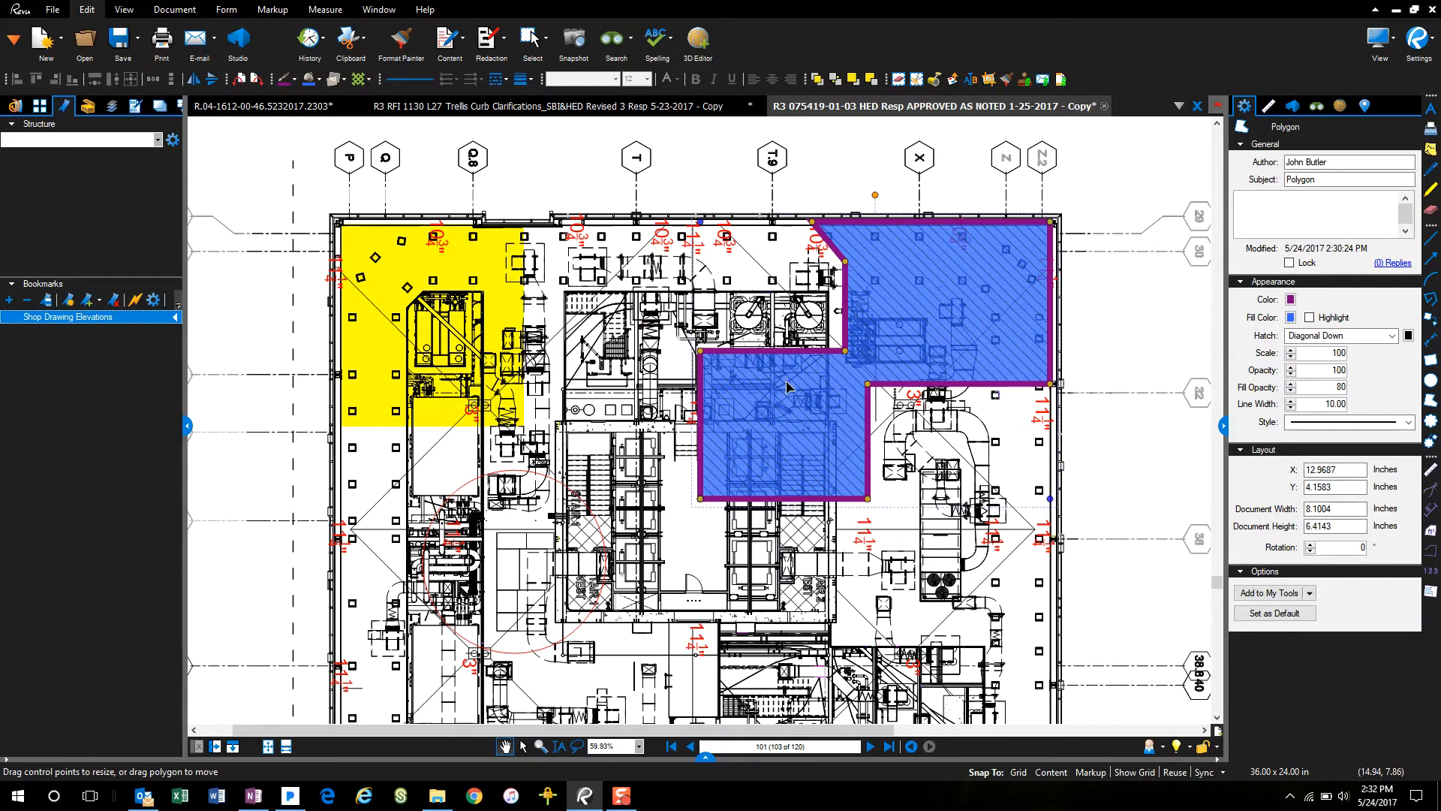
mouse_move(823, 402)
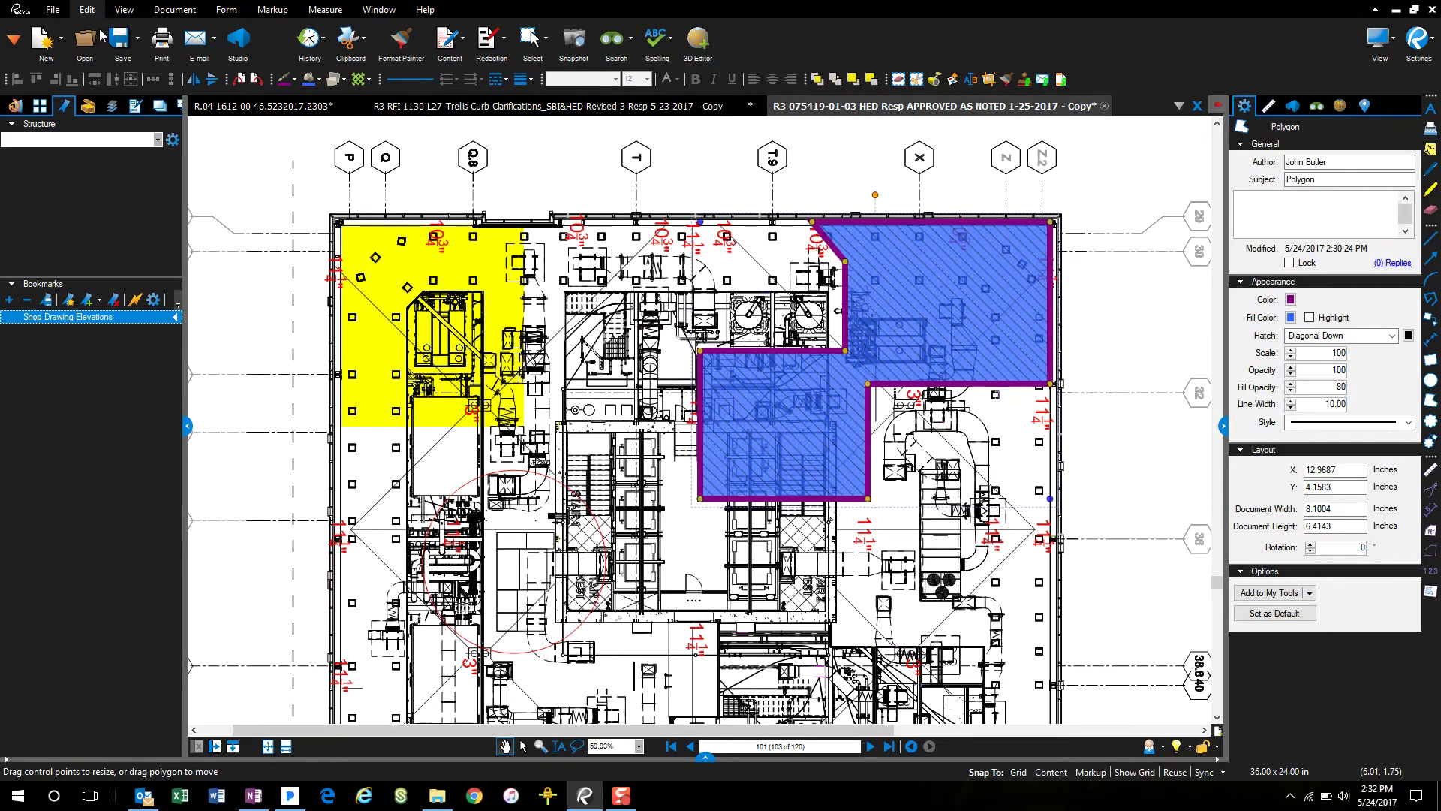
mouse_move(85, 9)
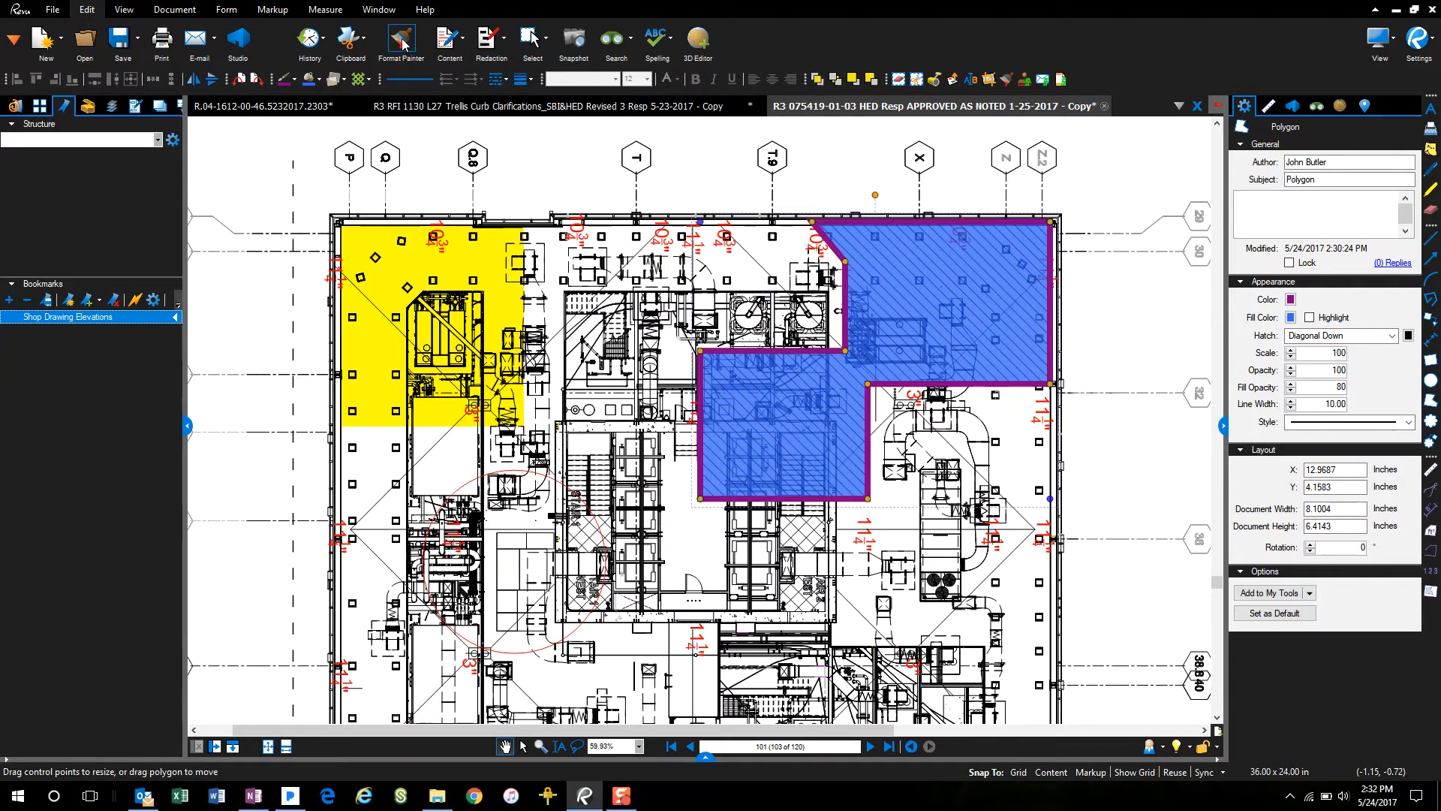
mouse_move(406, 40)
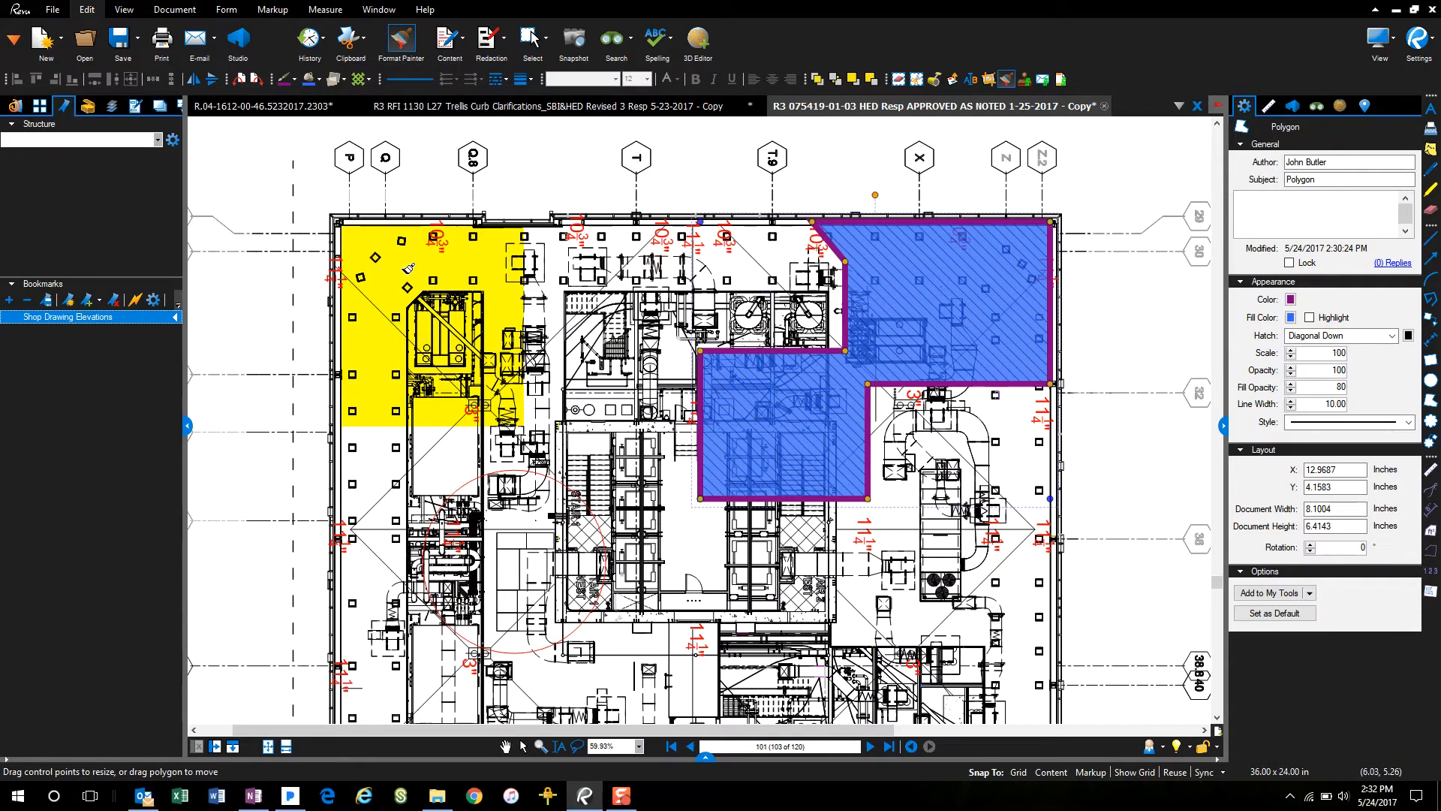
mouse_move(291, 283)
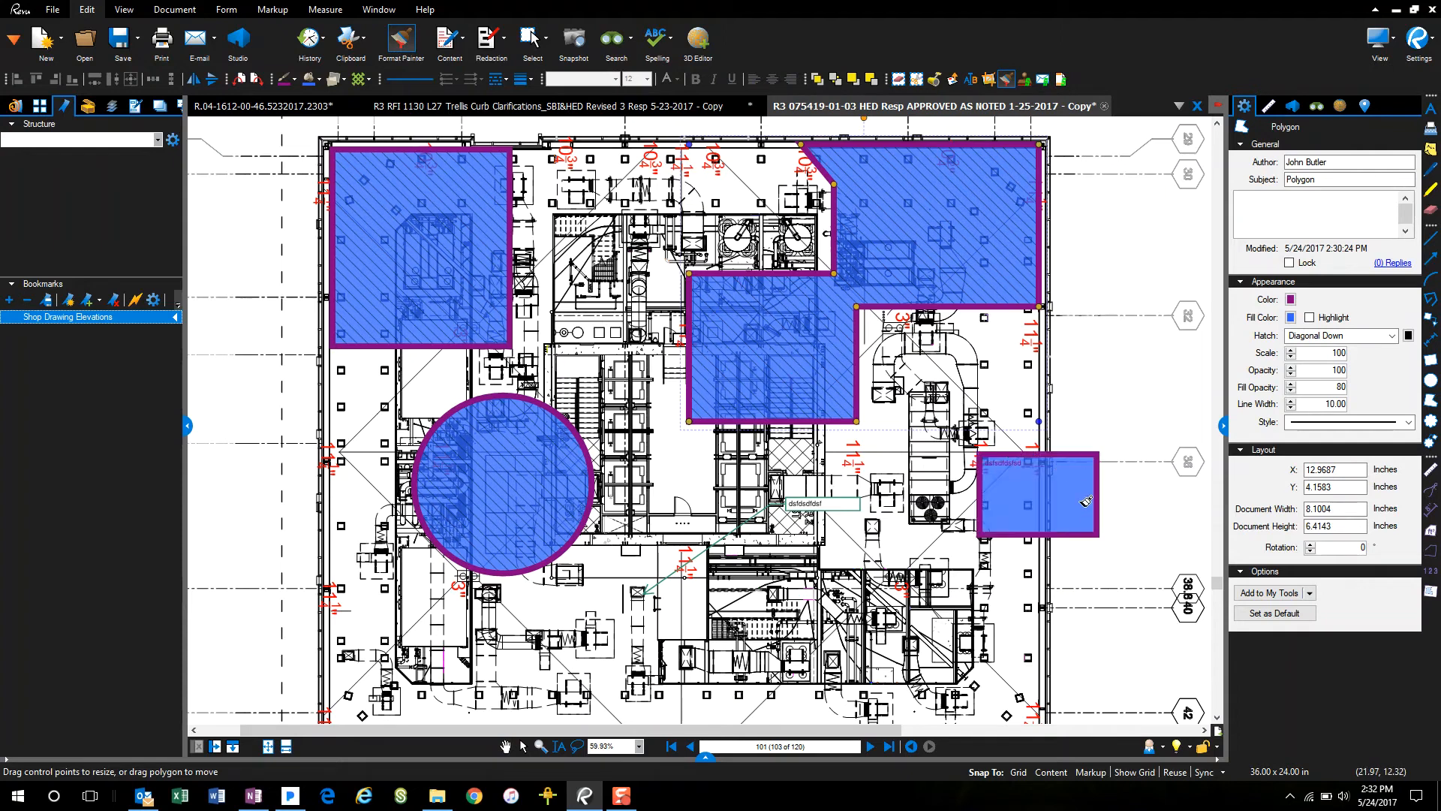
Paint the polygon's purple style onto the callout, then move the unfilled text box up and right
drag(818, 510, 643, 589)
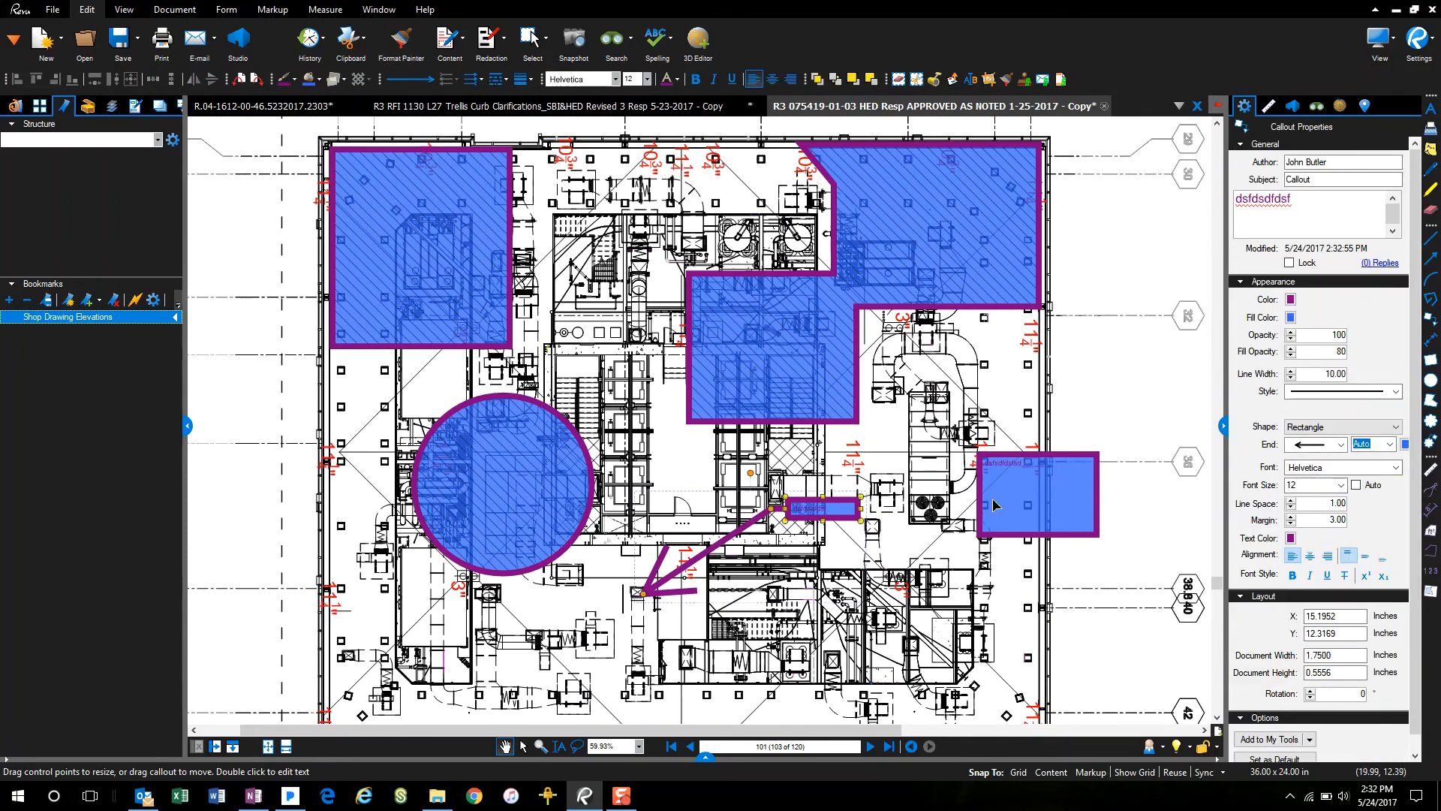
click(1036, 496)
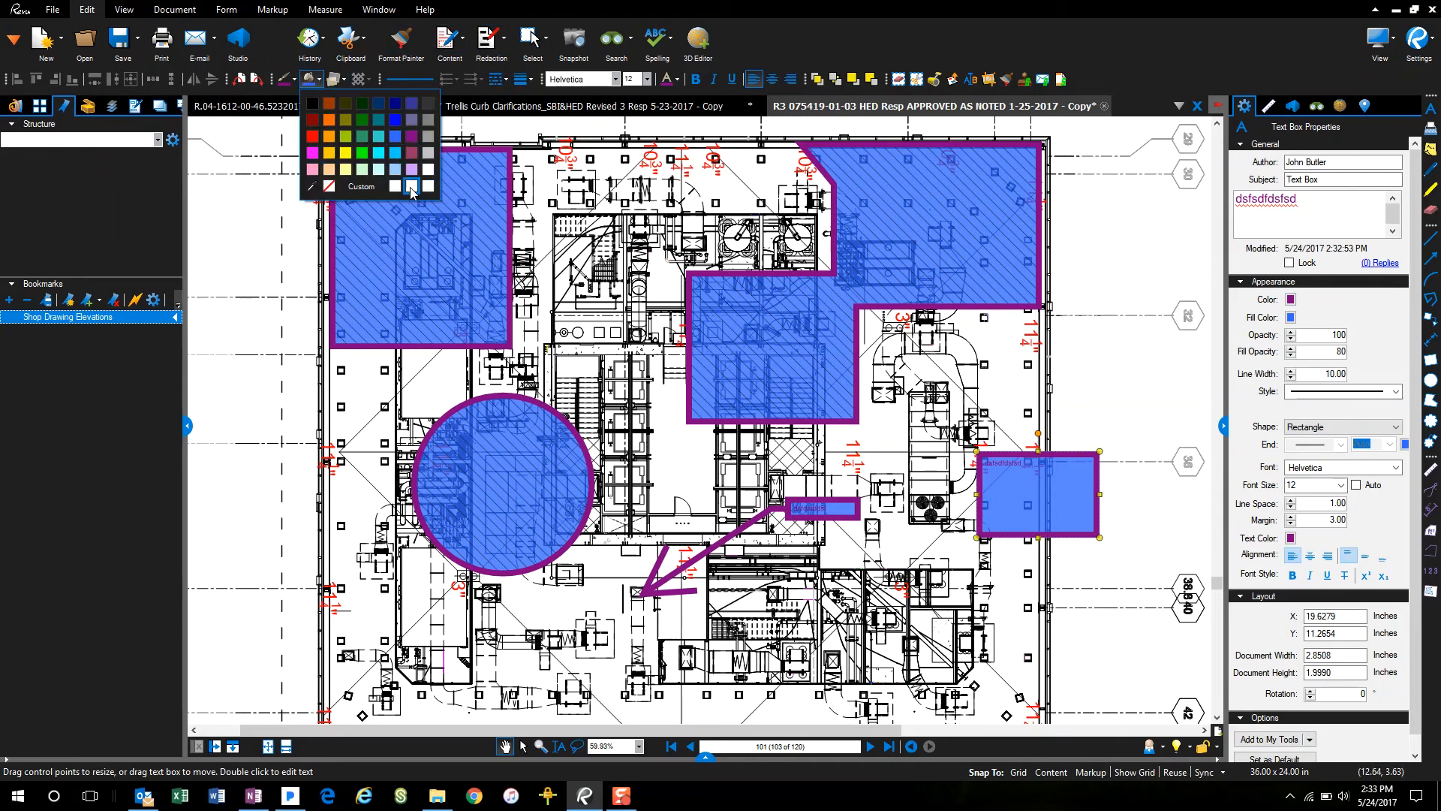
drag(1036, 496, 1066, 450)
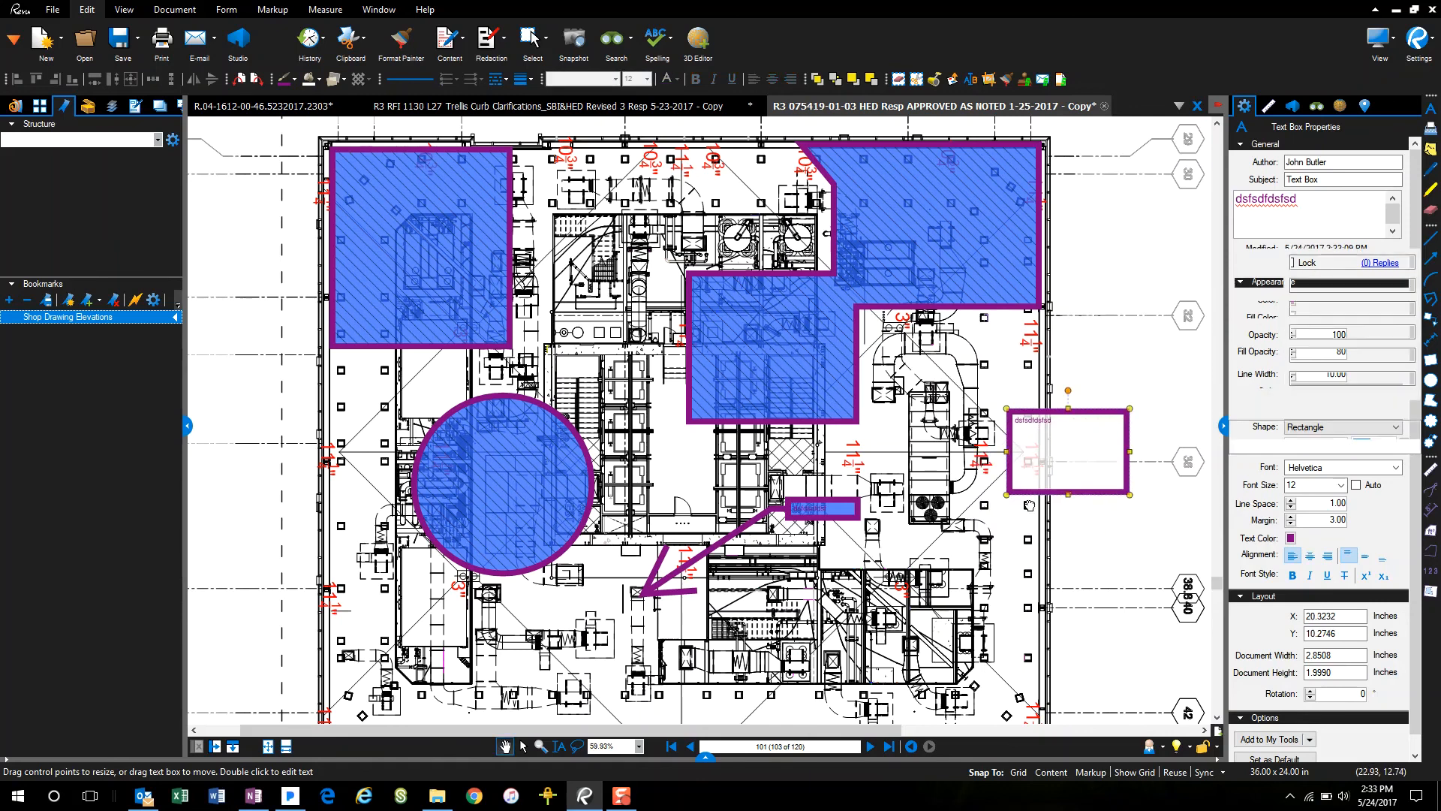